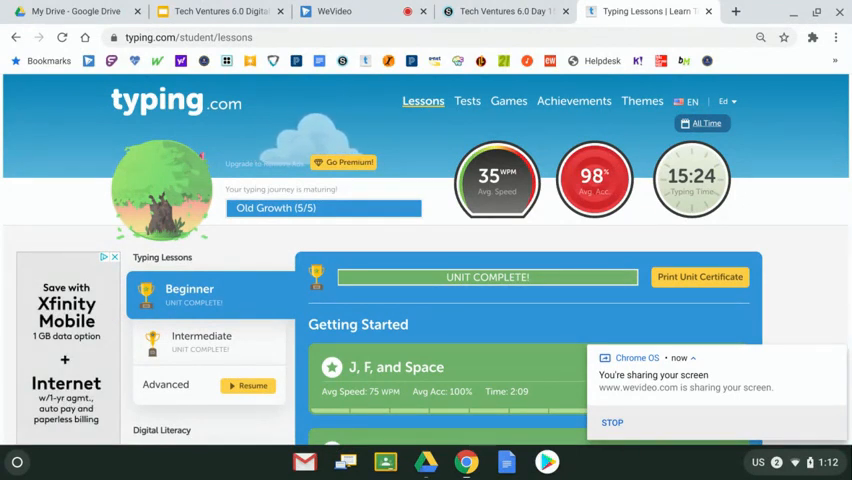
Step: Scroll the Beginner lessons down to Beginner Review 1 and its 99% average accuracy
scroll(down, 3)
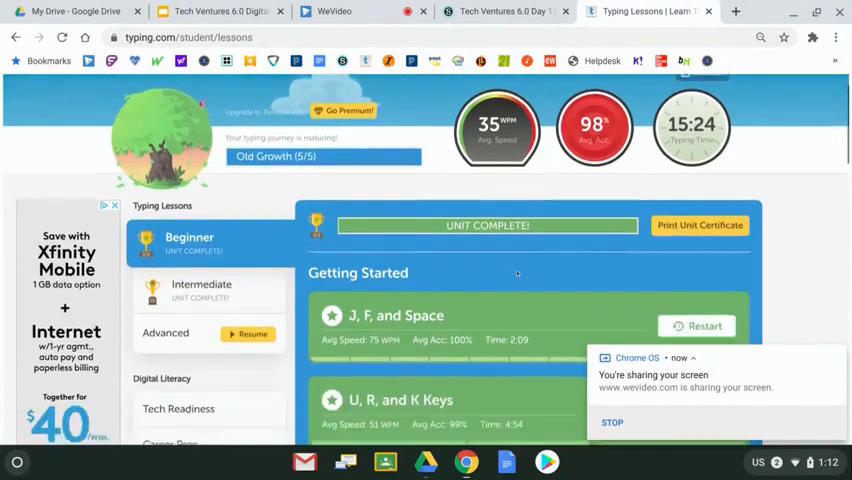
scroll(down, 3)
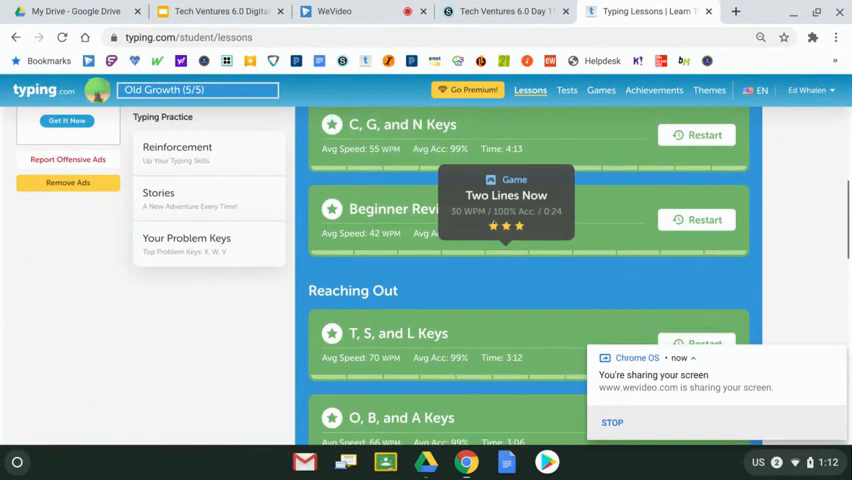
mouse_move(590, 213)
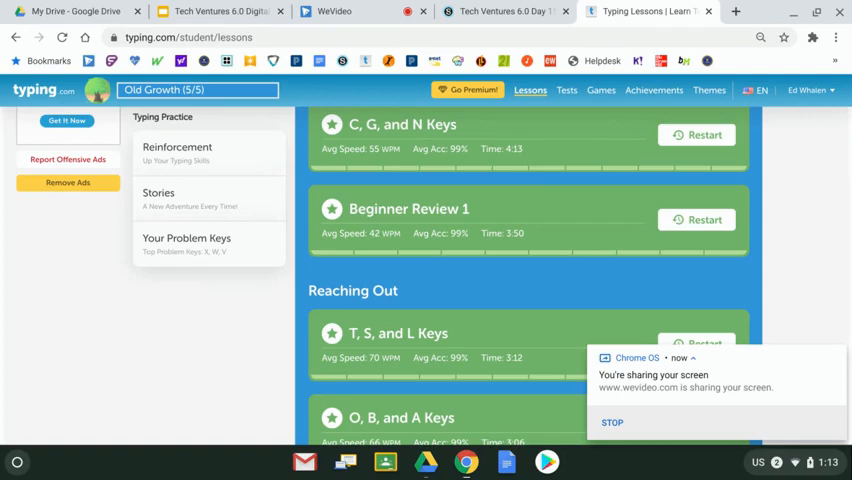
mouse_move(578, 206)
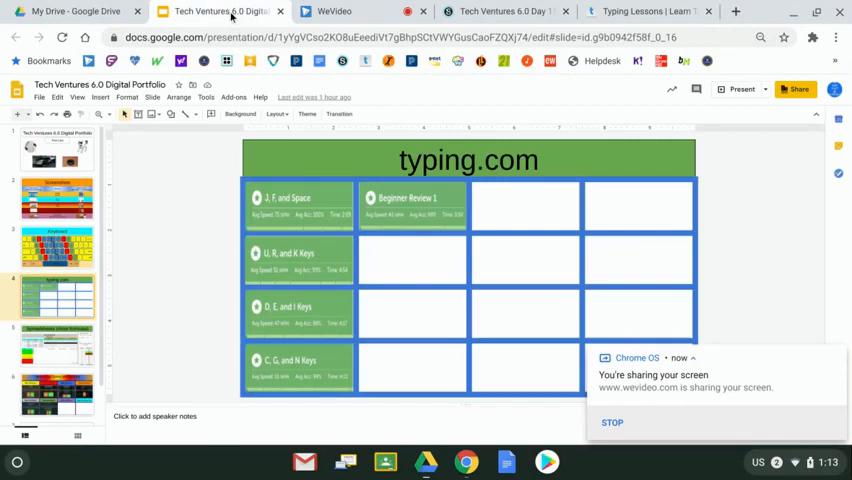
mouse_move(197, 254)
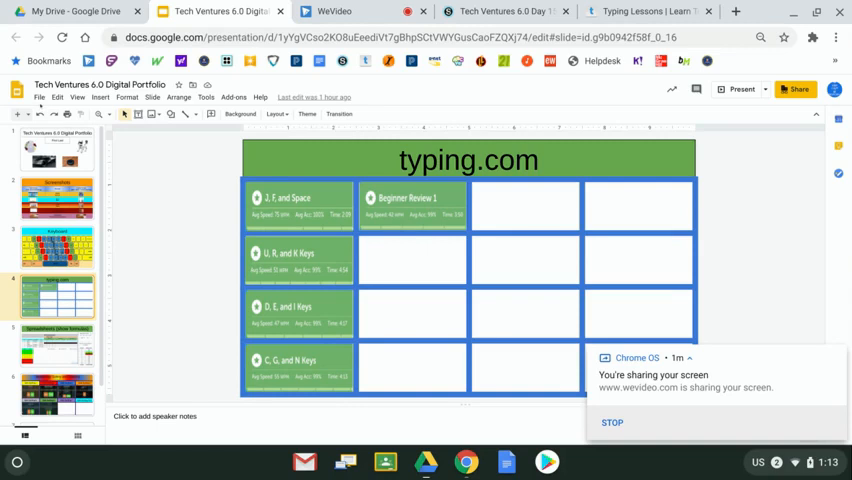
Step: Show slide 4 of the Tech Ventures 6.0 portfolio, the typing.com result grid
click(40, 97)
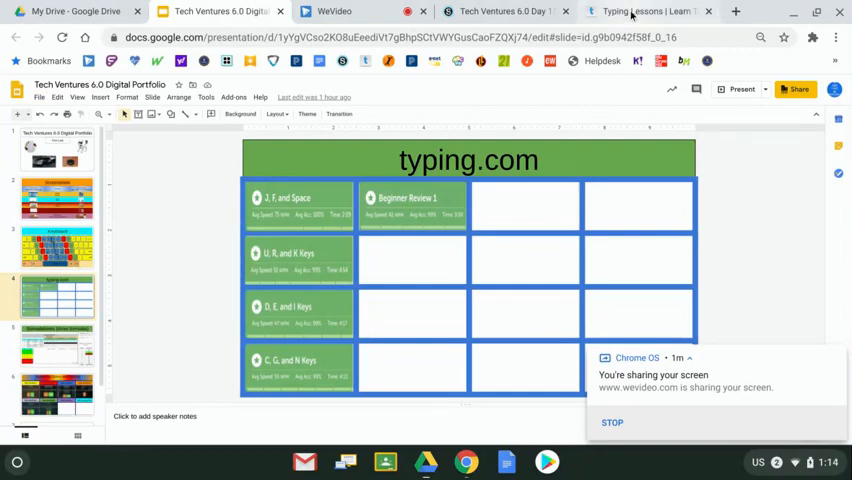
Step: Go back to the typing lesson results, then bring up Schoology's Beginner Review 1 assignment
click(648, 11)
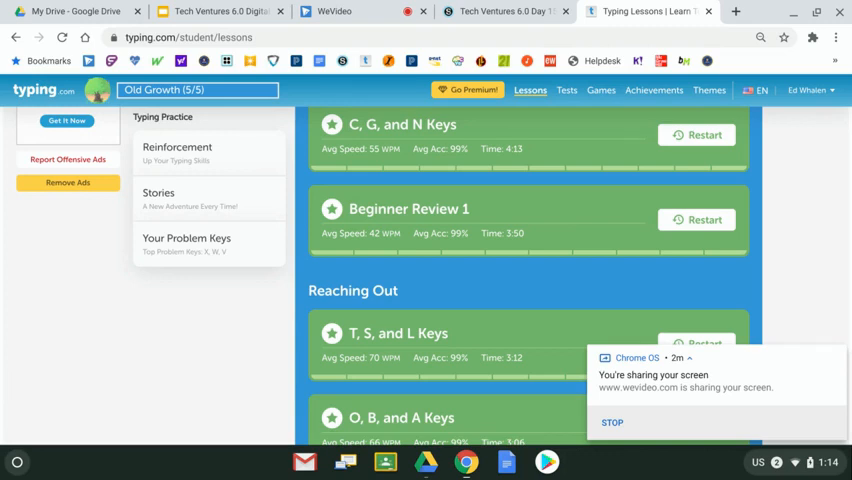
click(505, 11)
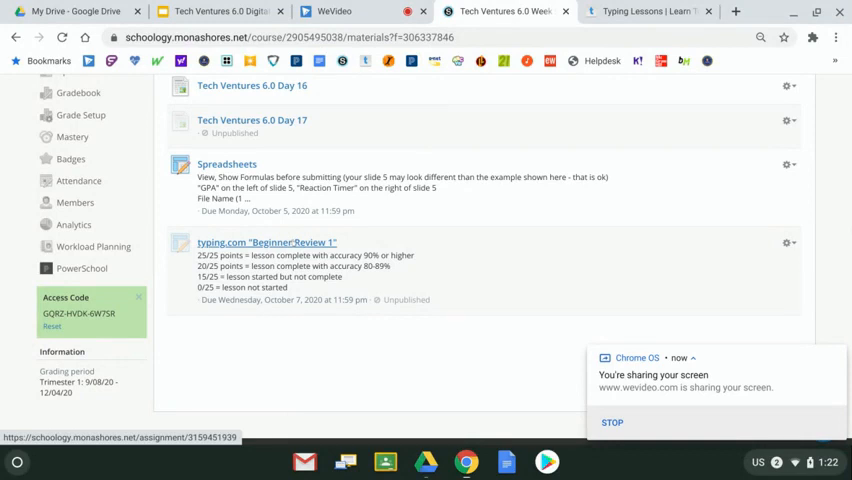
Step: Open the typing.com Beginner Review 1 assignment details with due date and point scale
click(266, 242)
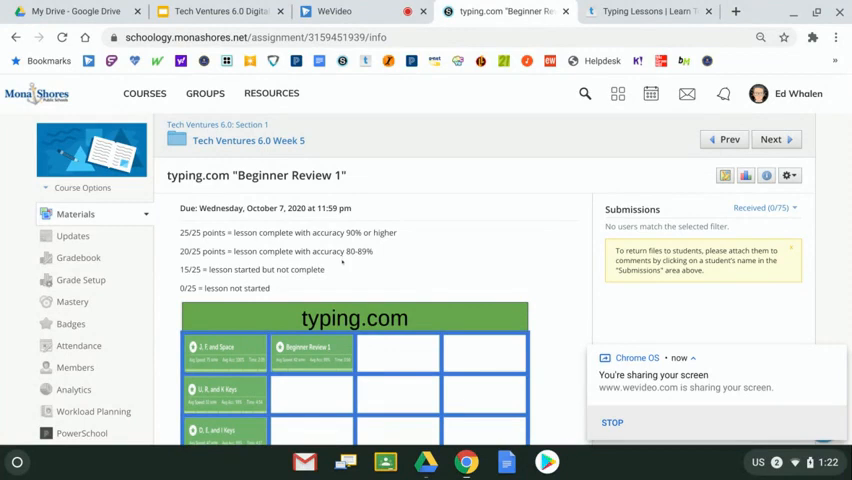
mouse_move(340, 262)
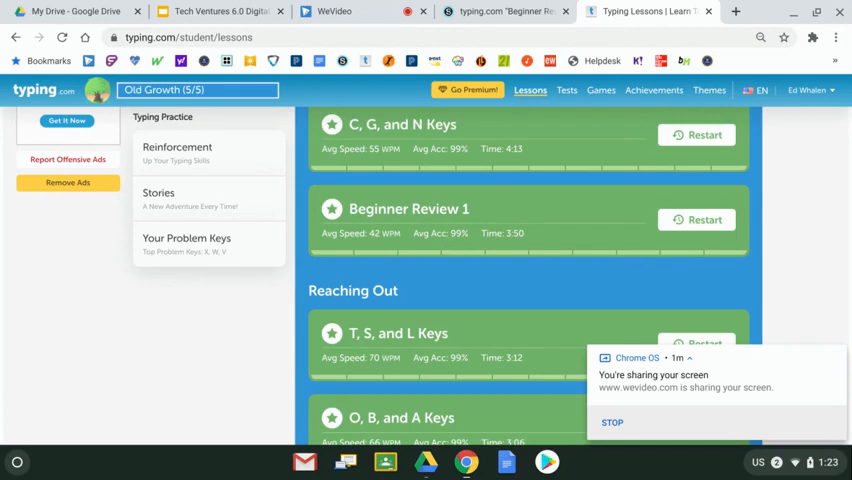
Step: Switch to the portfolio's typing.com slide showing the Beginner Review 1 result card
click(215, 11)
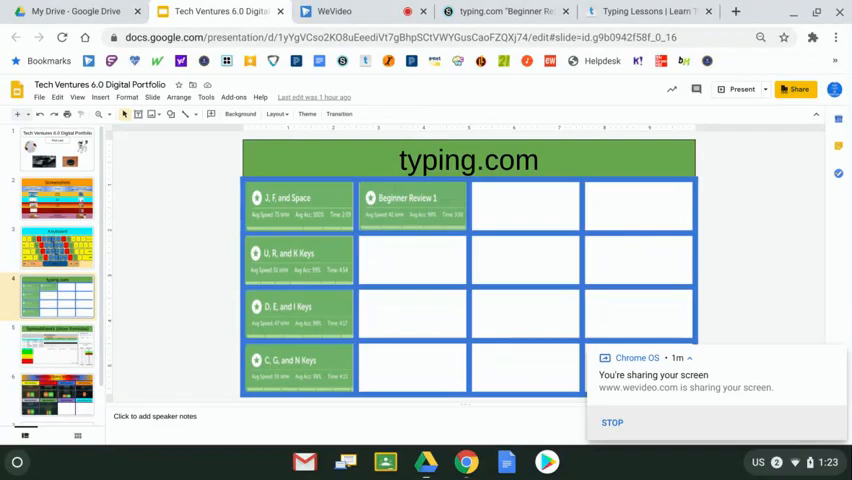
Step: Switch tabs, landing on the FBI Safe Online Surfing sixth-grade island map
click(741, 89)
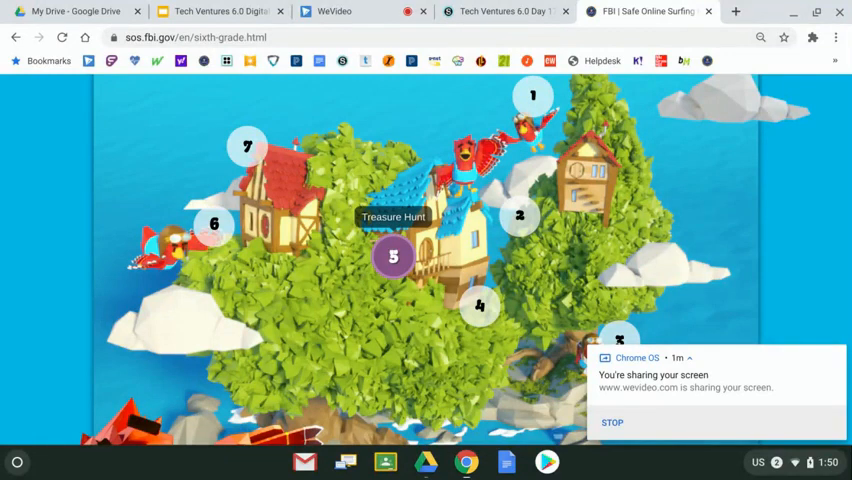
mouse_move(214, 224)
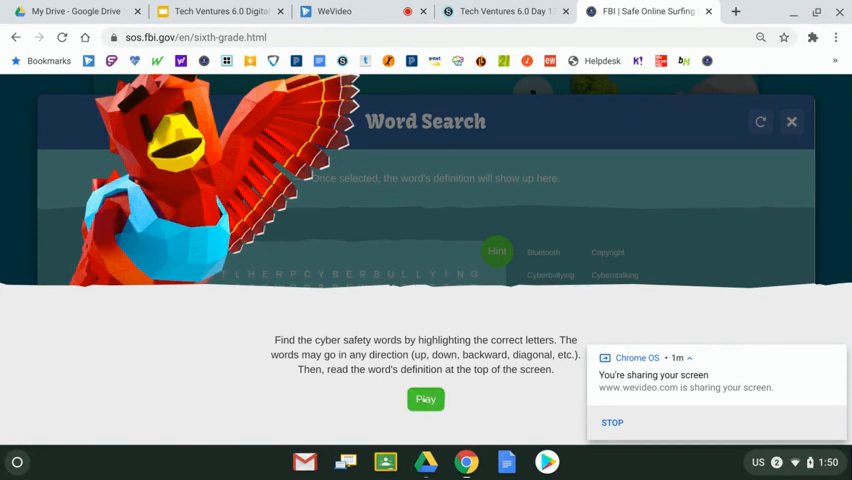
Step: Play the Word Search, find Cyberbullying and Bluetooth, and return to the Technology Safety slide
click(425, 399)
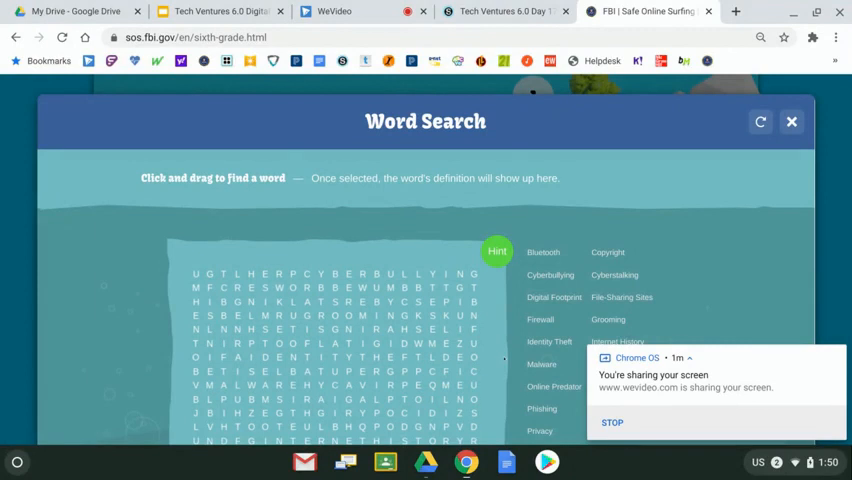
scroll(down, 3)
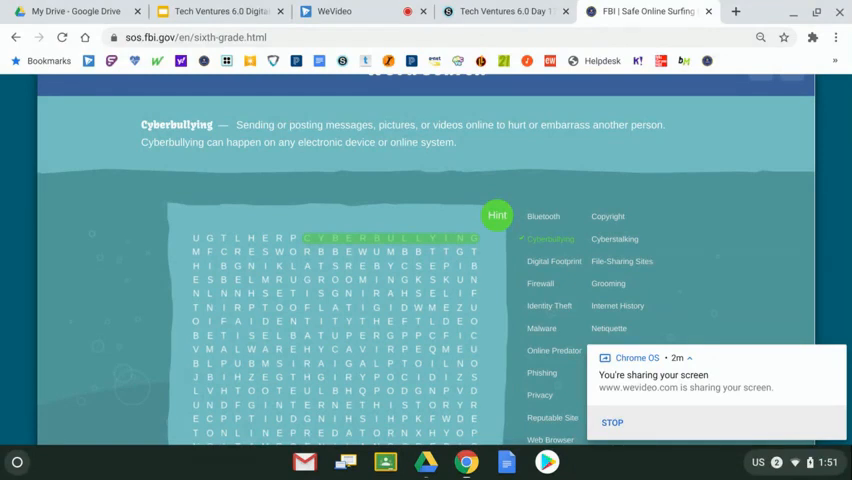
scroll(down, 3)
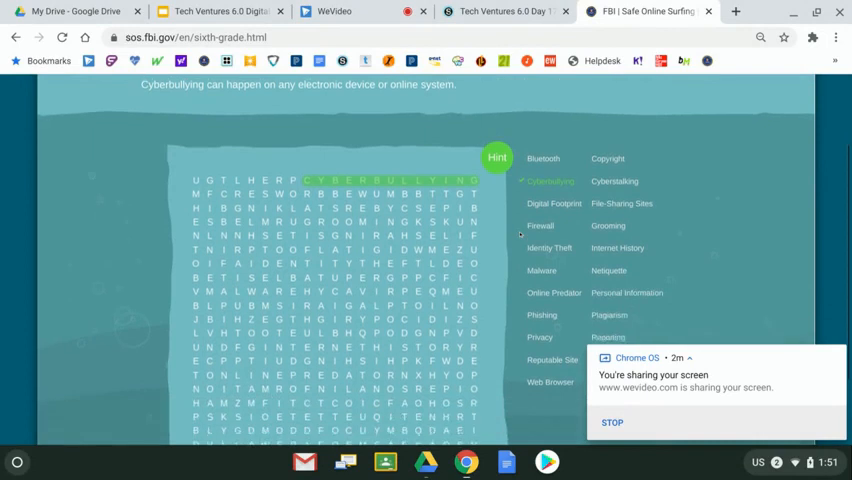
scroll(down, 3)
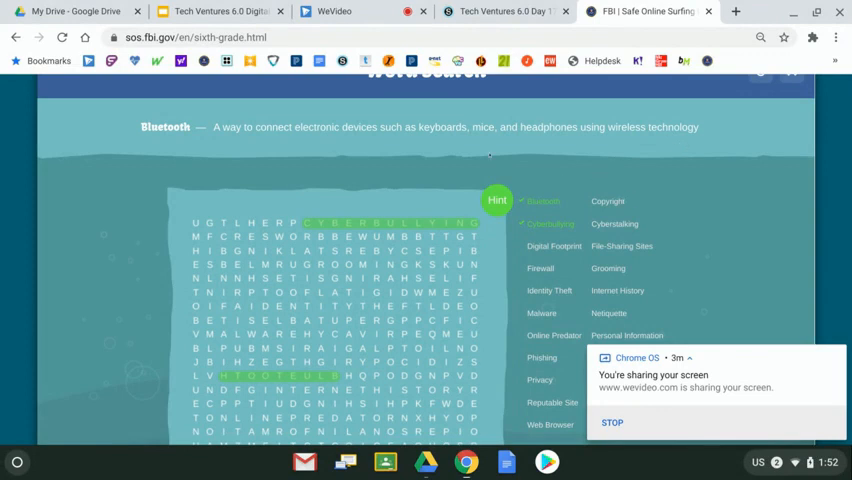
click(215, 11)
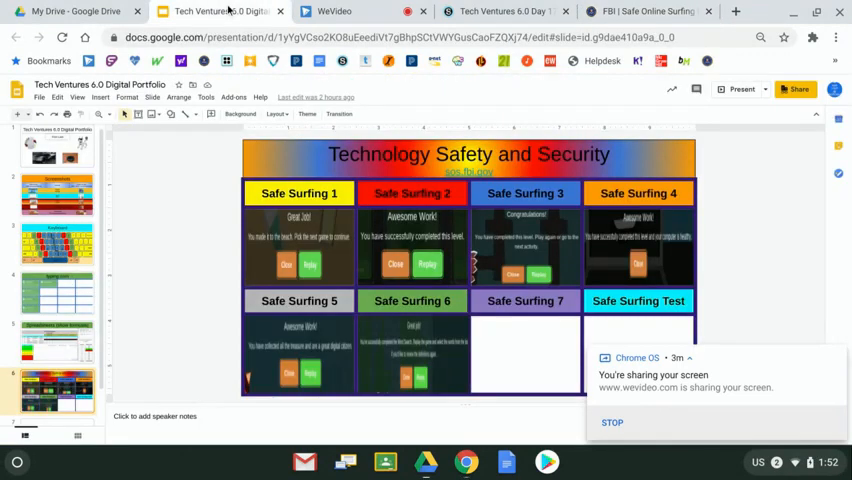